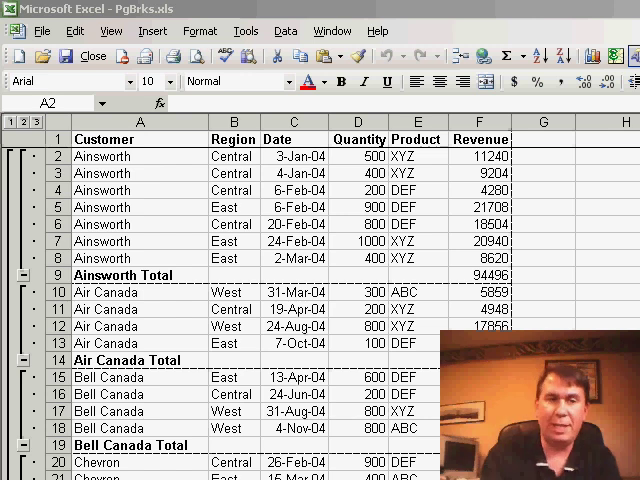
pyautogui.moveTo(124, 292)
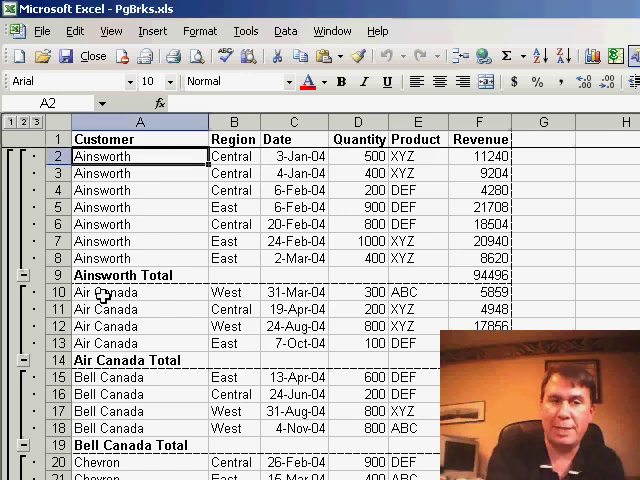
# Step: Remove the manual page break above row 10, the first Air Canada row, via Insert > Remove Page Break
pyautogui.click(104, 292)
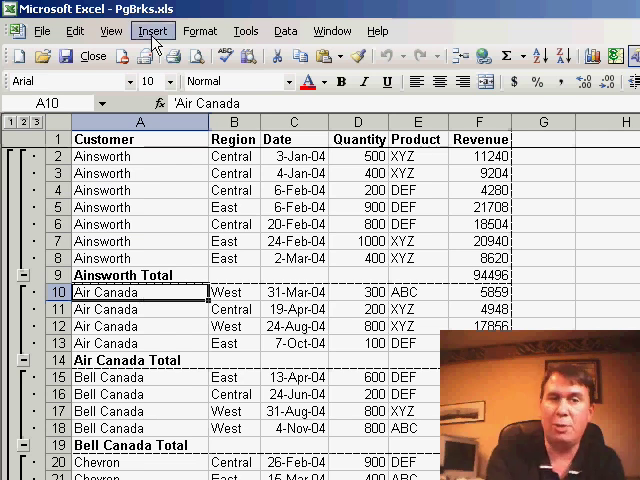
pyautogui.click(152, 30)
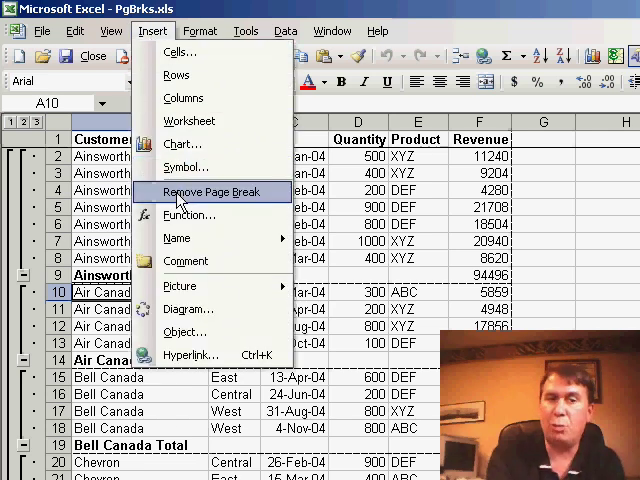
pyautogui.click(212, 192)
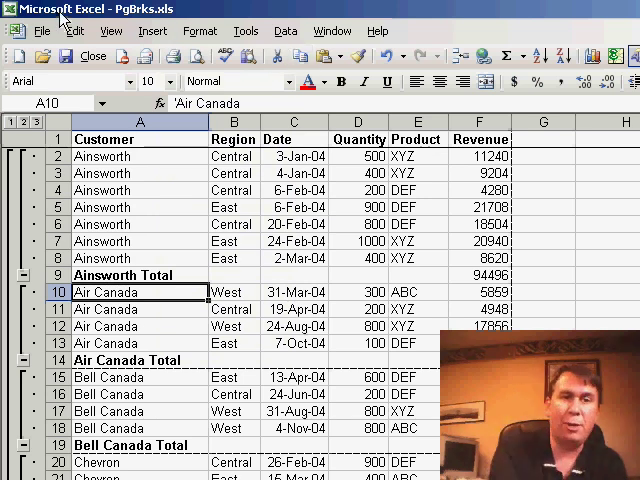
# Step: Switch the subtotaled customer sheet to Page Break Preview from the View menu to check the page divisions
pyautogui.click(112, 30)
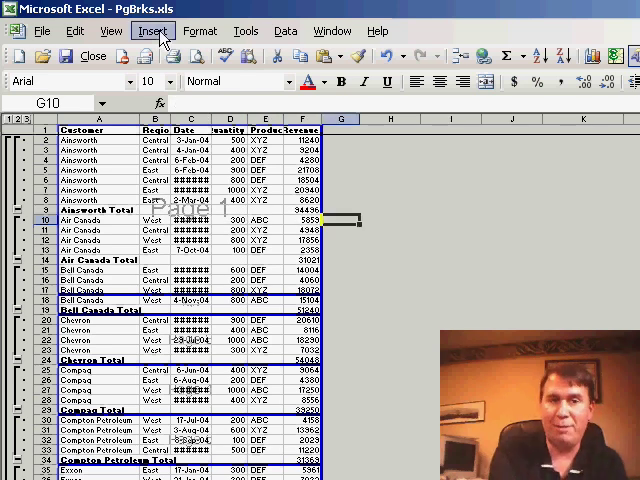
pyautogui.click(112, 30)
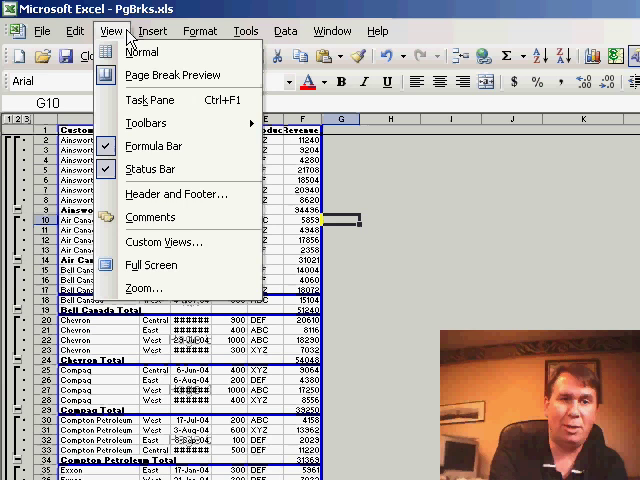